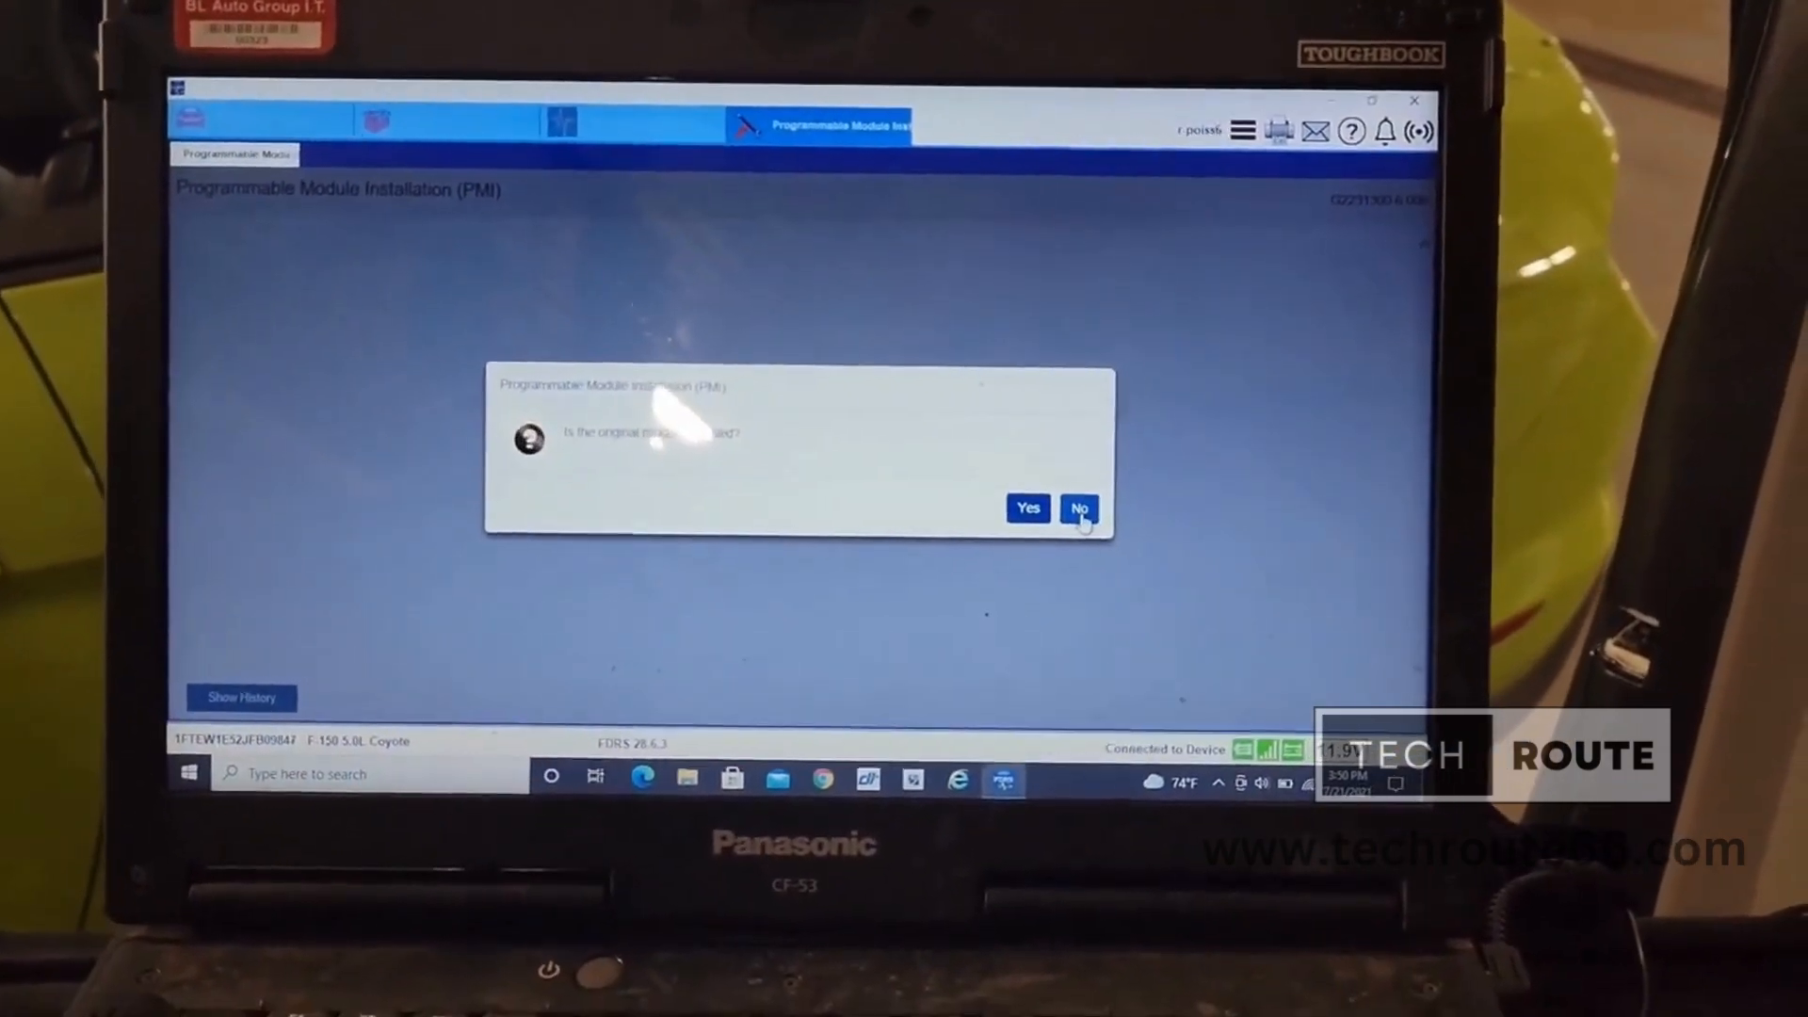
# Step: Answer No to 'original module installed' and confirm ignition ON, engine OFF
pyautogui.click(1078, 507)
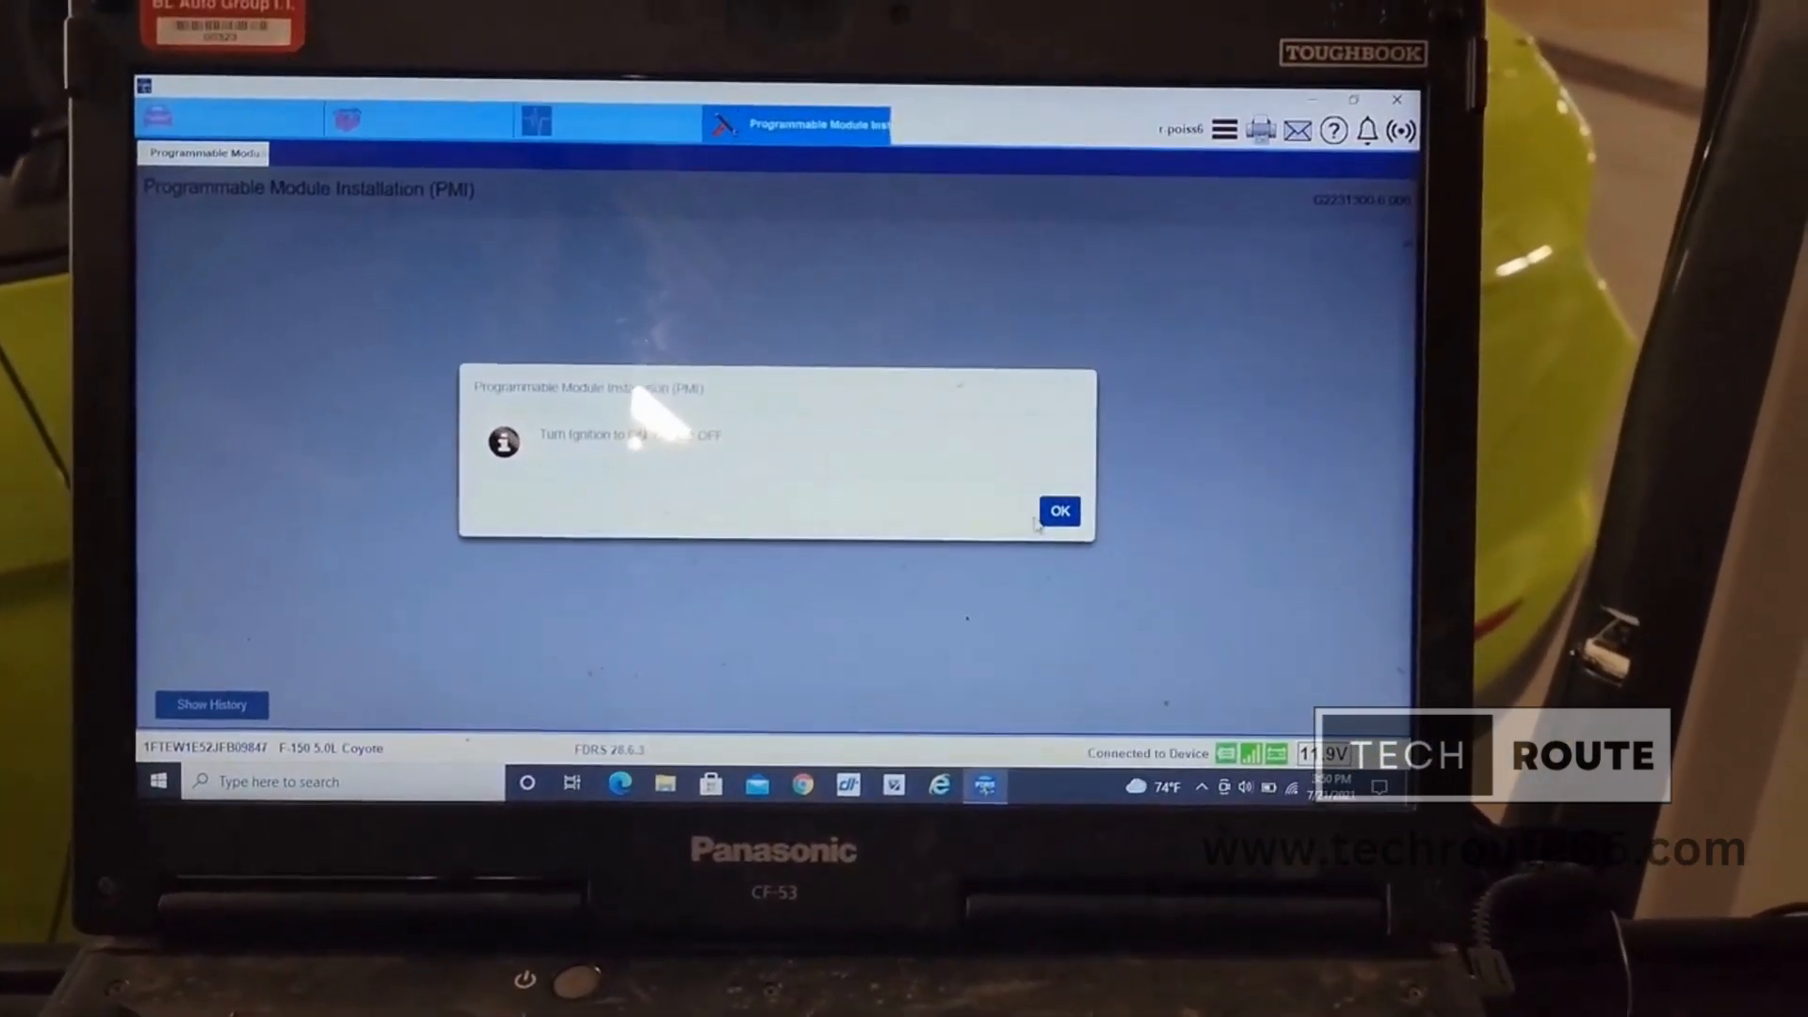
pyautogui.click(1058, 509)
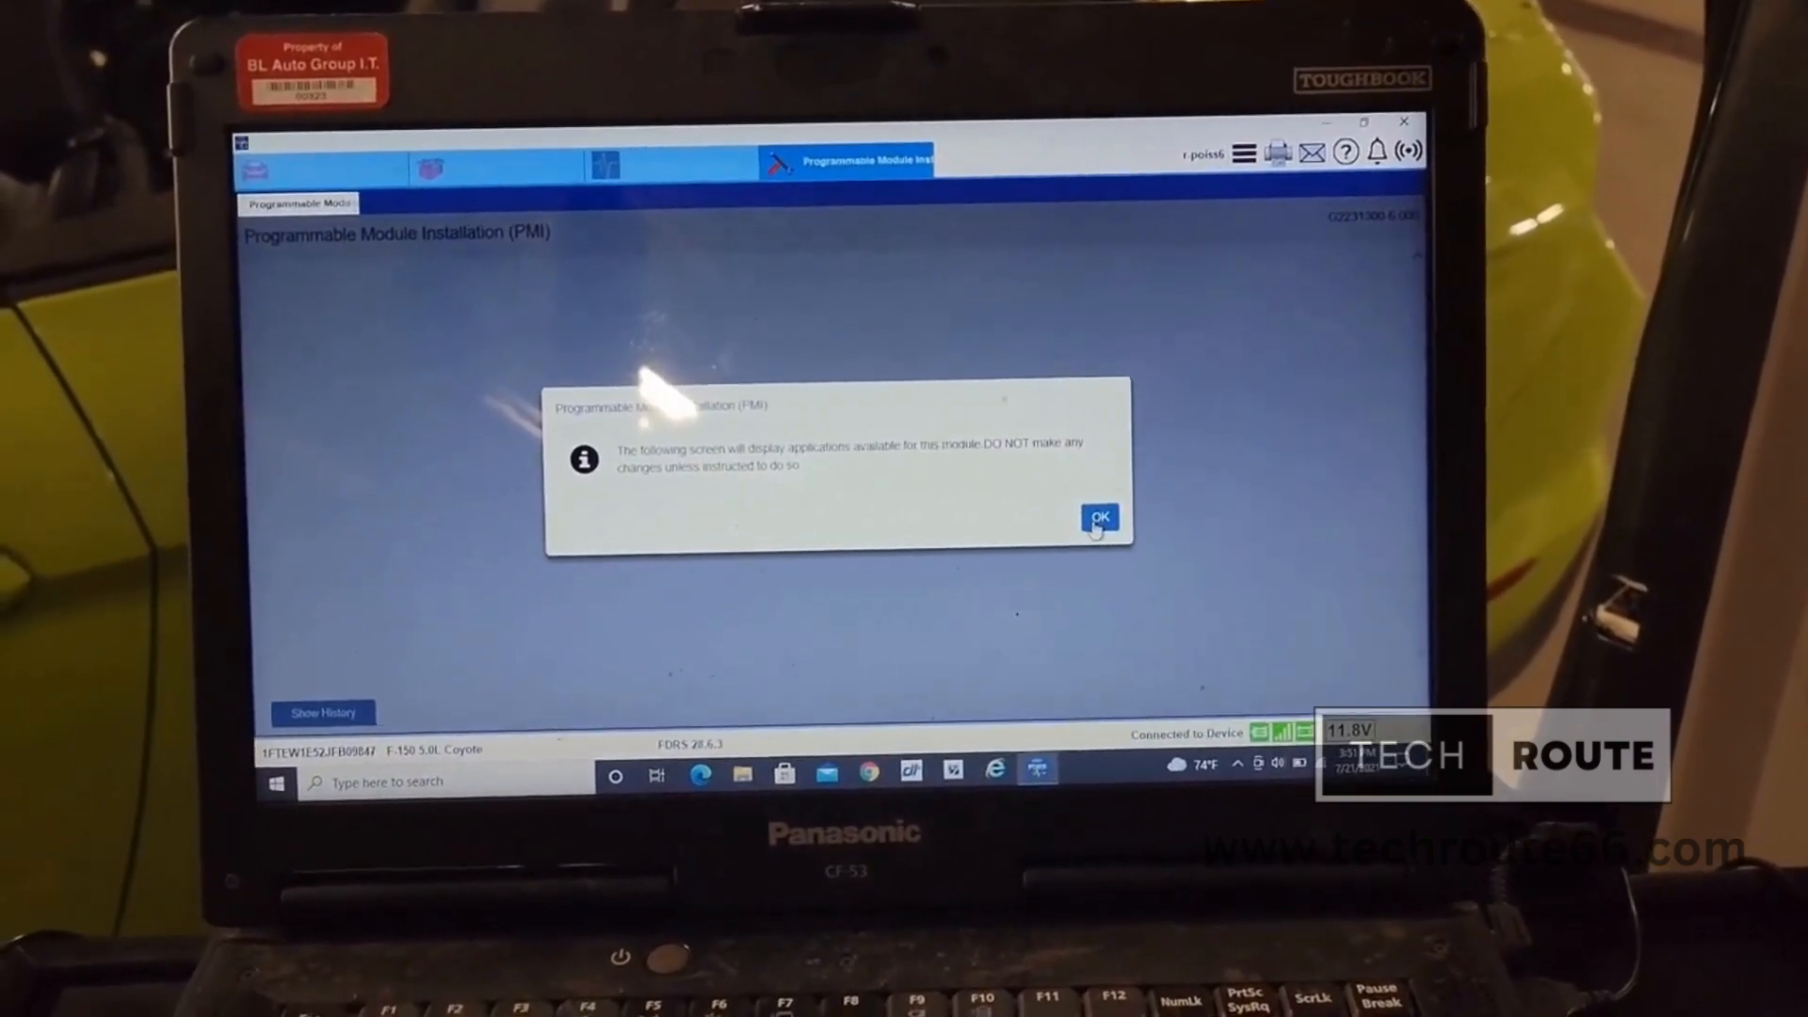
# Step: Acknowledge the applications warning and accept the SYNC3 Applications list with nothing ticked
pyautogui.click(1098, 517)
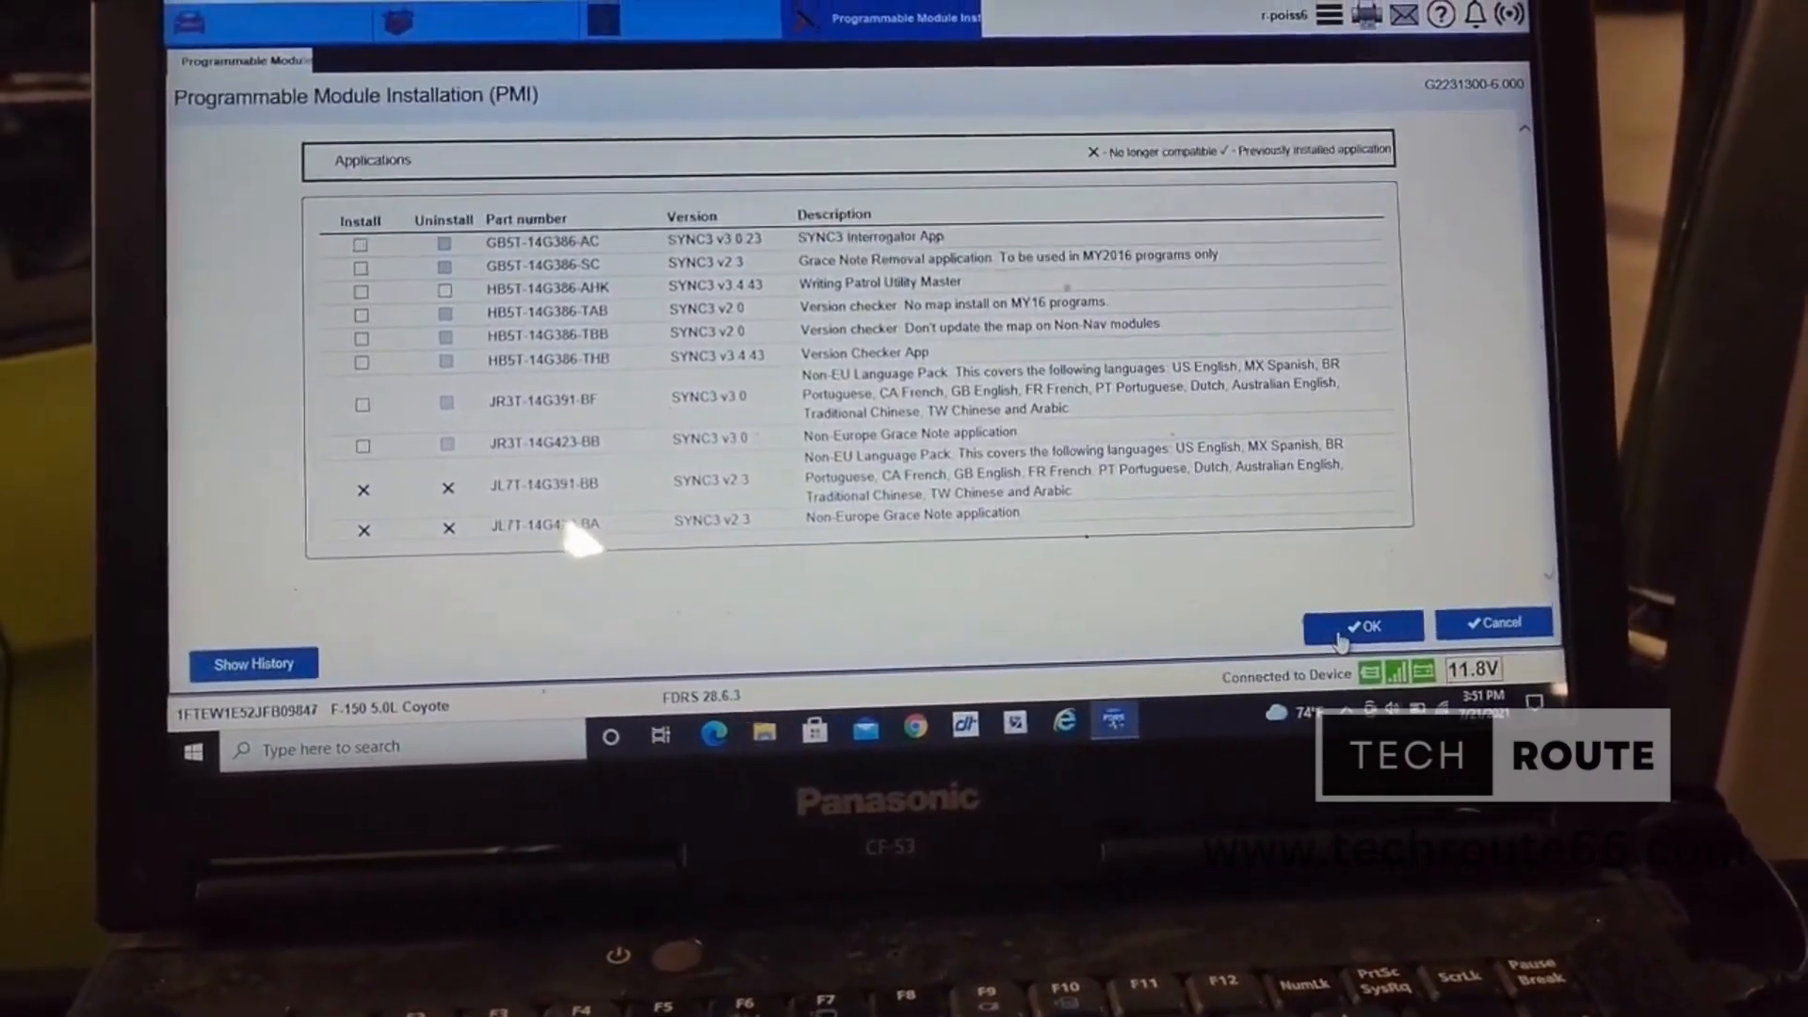
pyautogui.click(1363, 625)
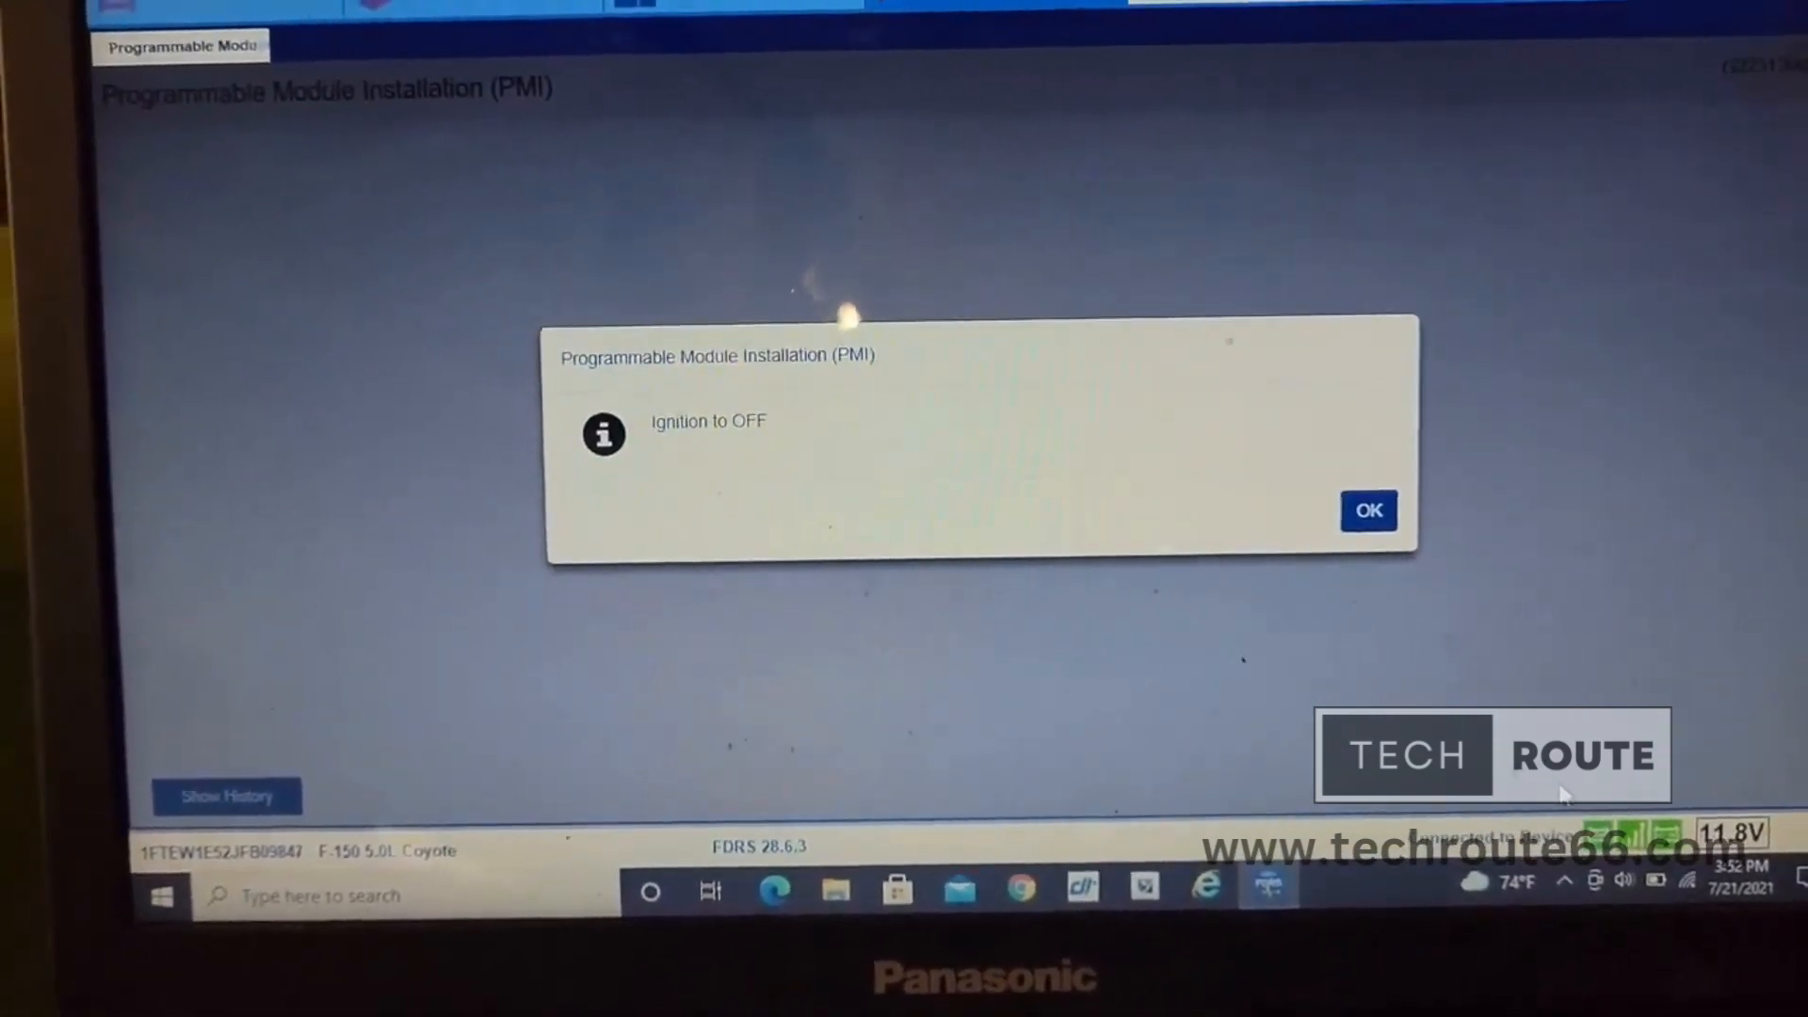
# Step: Confirm ignition OFF, then acknowledge 'Procedure completed successfully!' and 'Application Finished'
pyautogui.click(1367, 509)
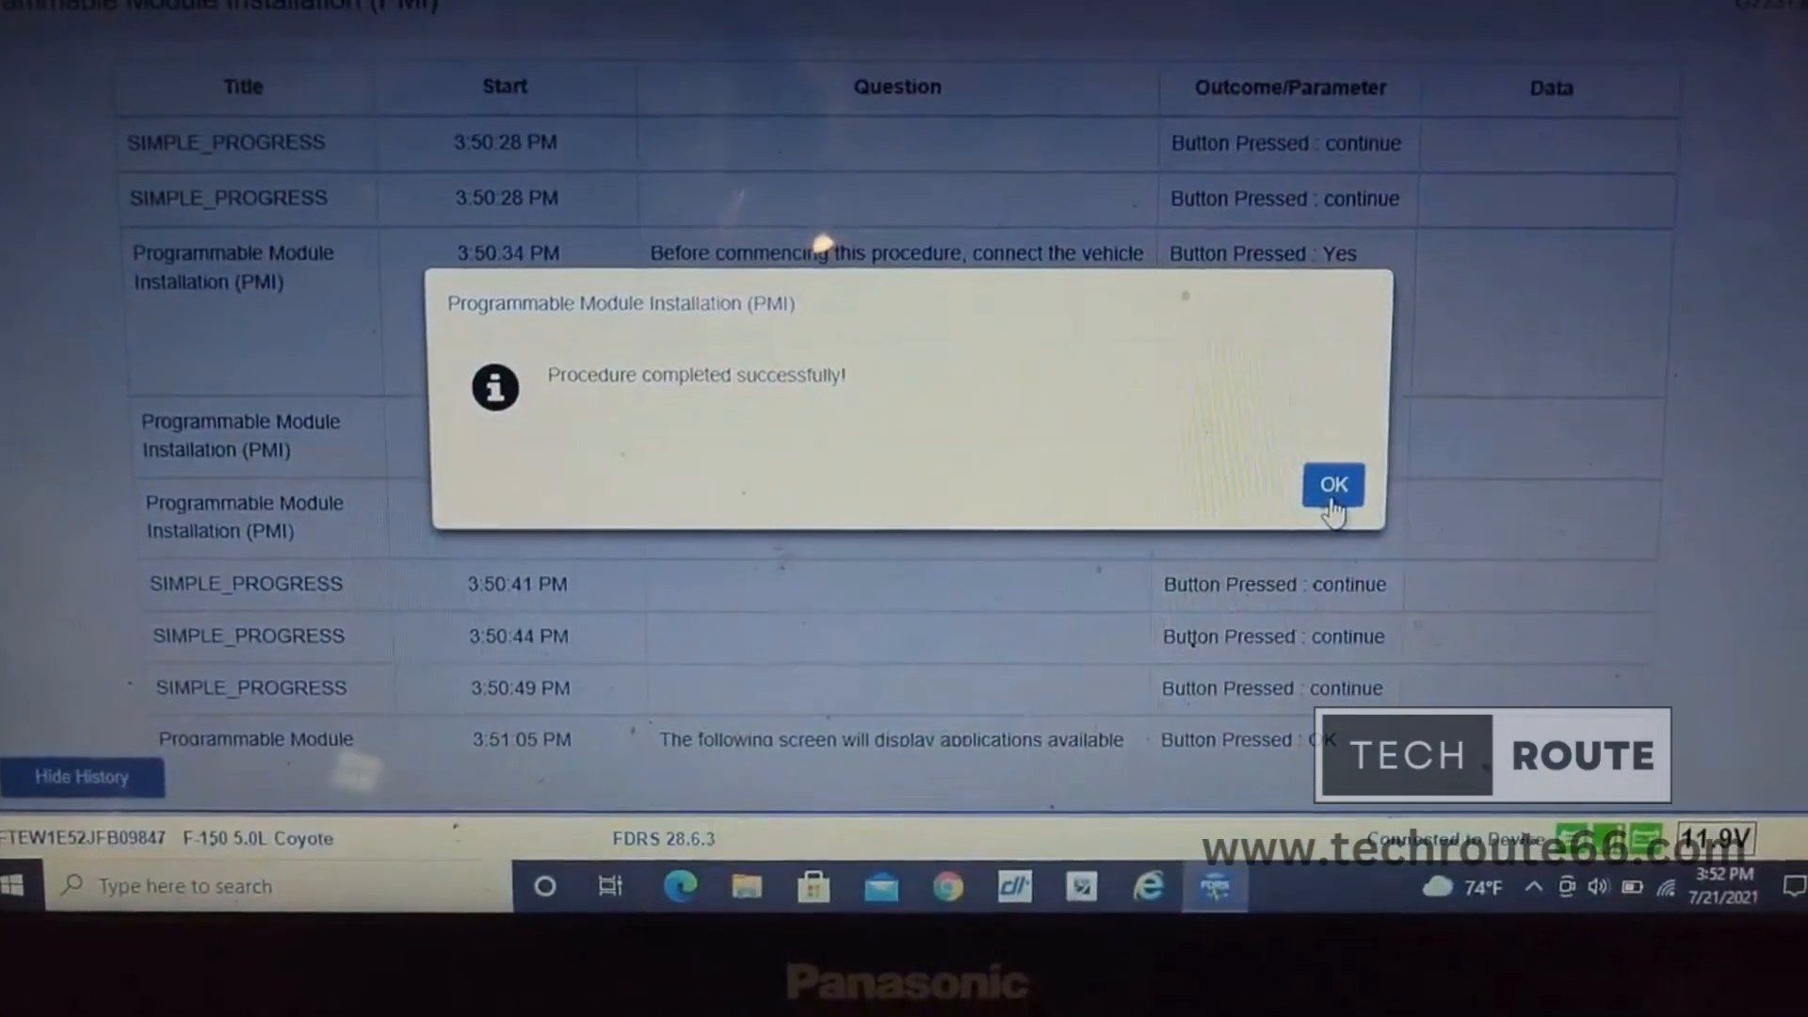
pyautogui.click(1333, 483)
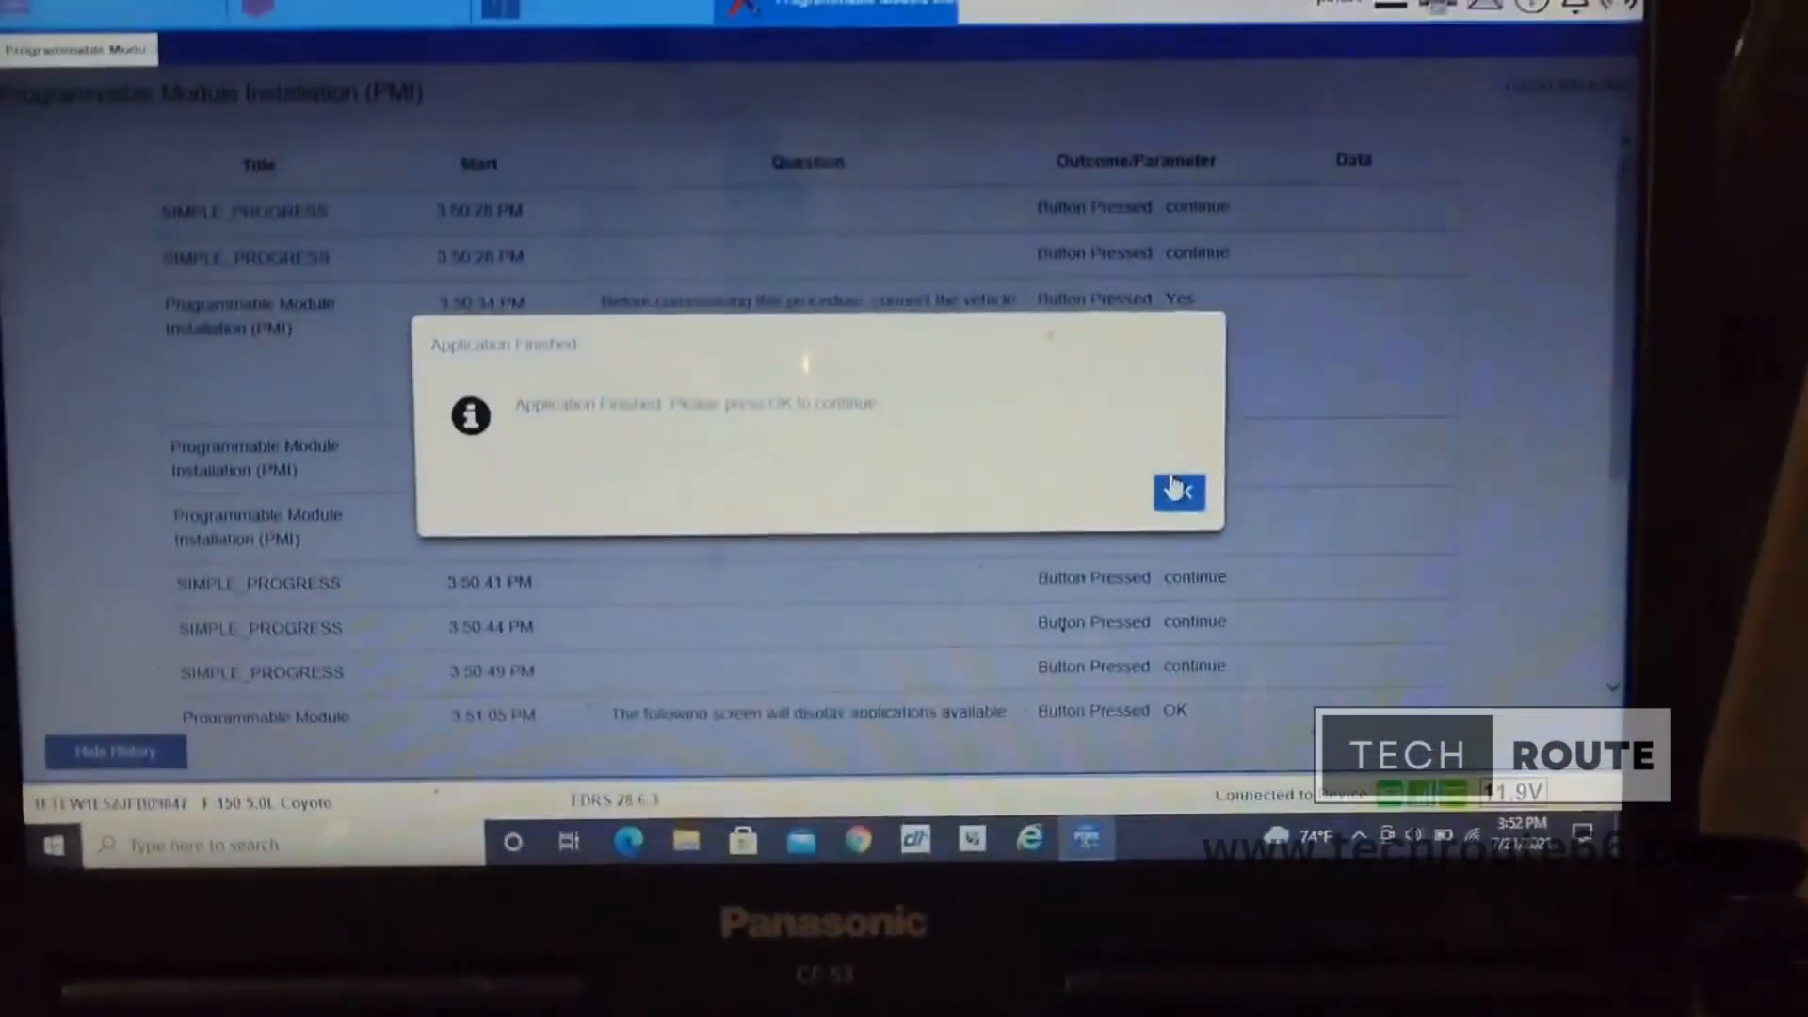
pyautogui.click(1176, 490)
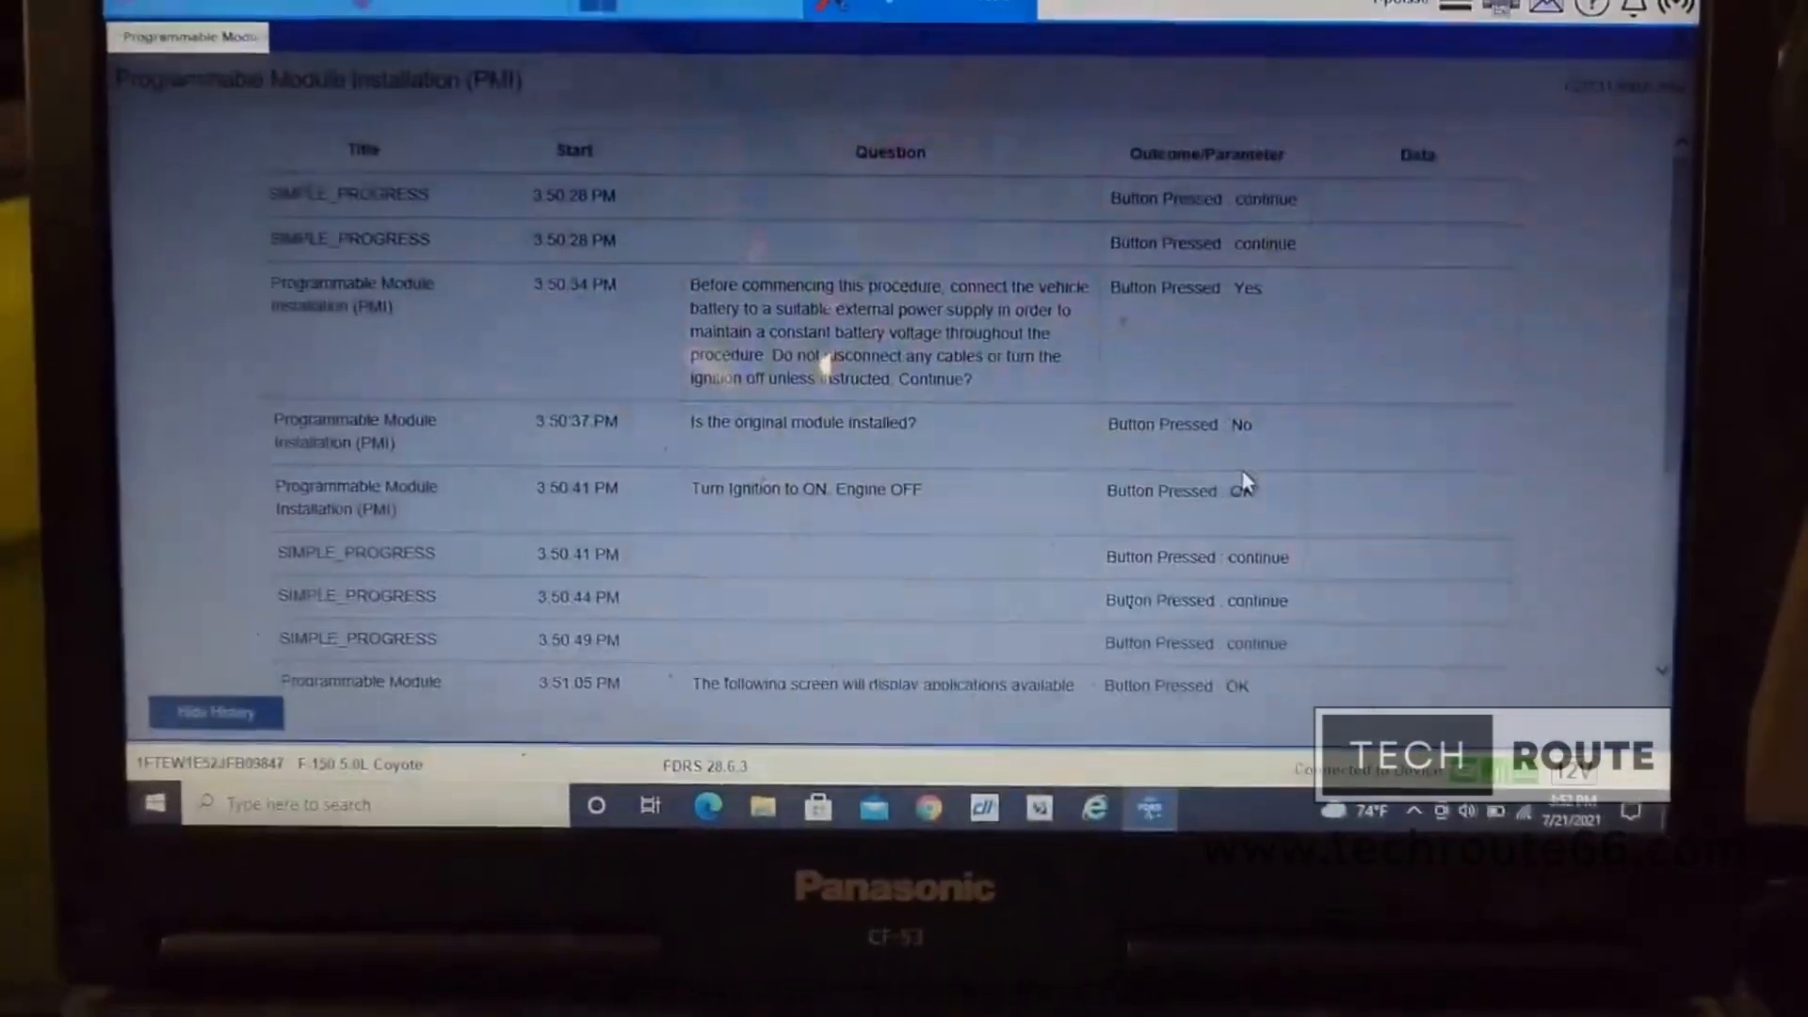